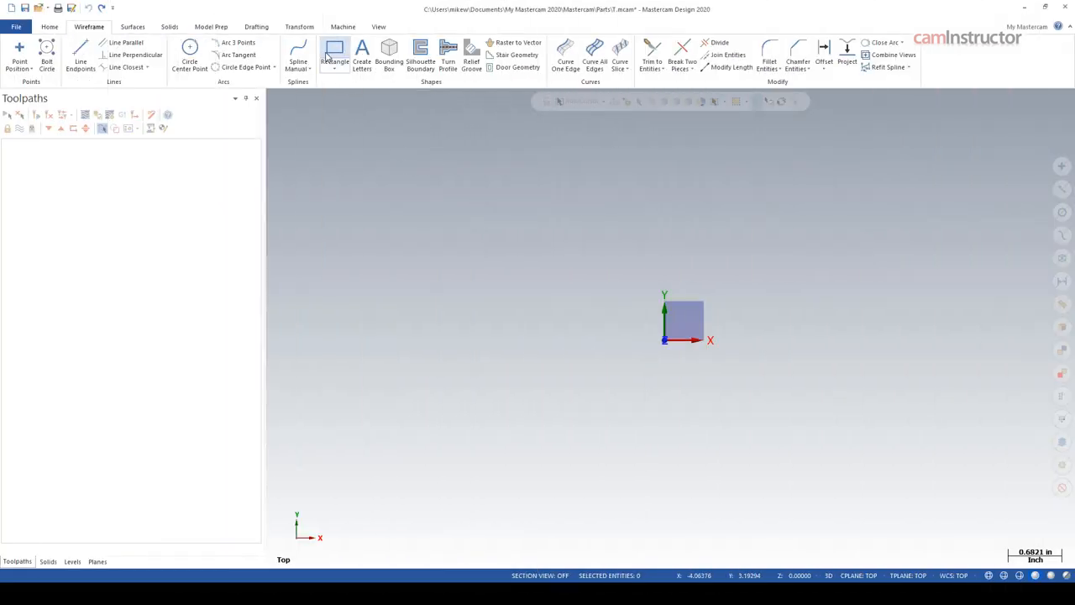
- Draw a rectangle left of the origin and begin a second one above right of it
click(334, 52)
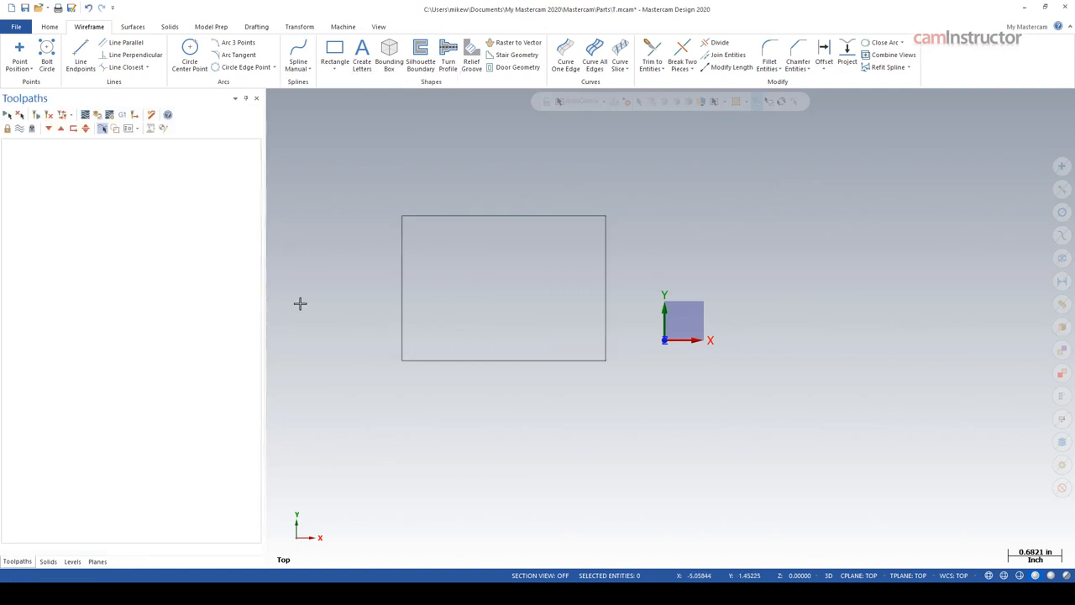
mouse_move(388, 406)
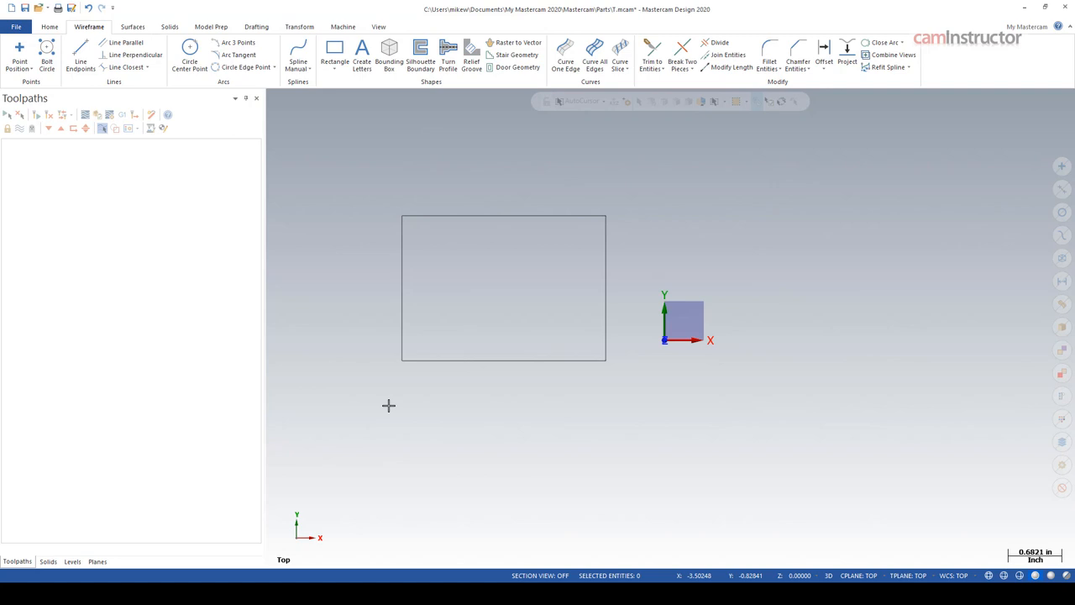
mouse_move(335, 50)
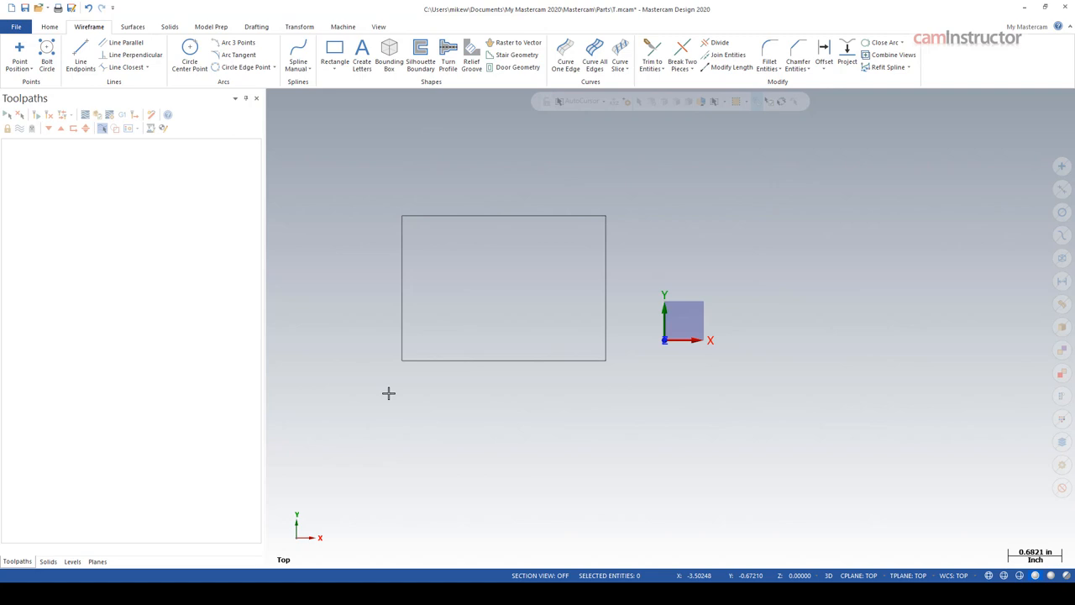
click(334, 55)
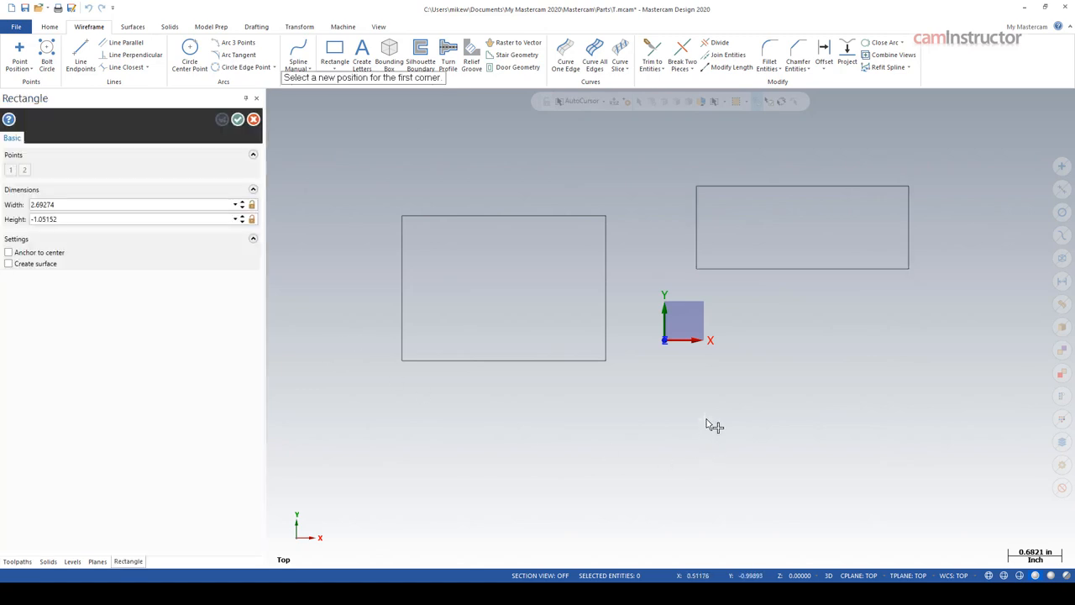
- Place a wide rectangle at lower right, then delete the left rectangle's top and vertical edges
click(713, 427)
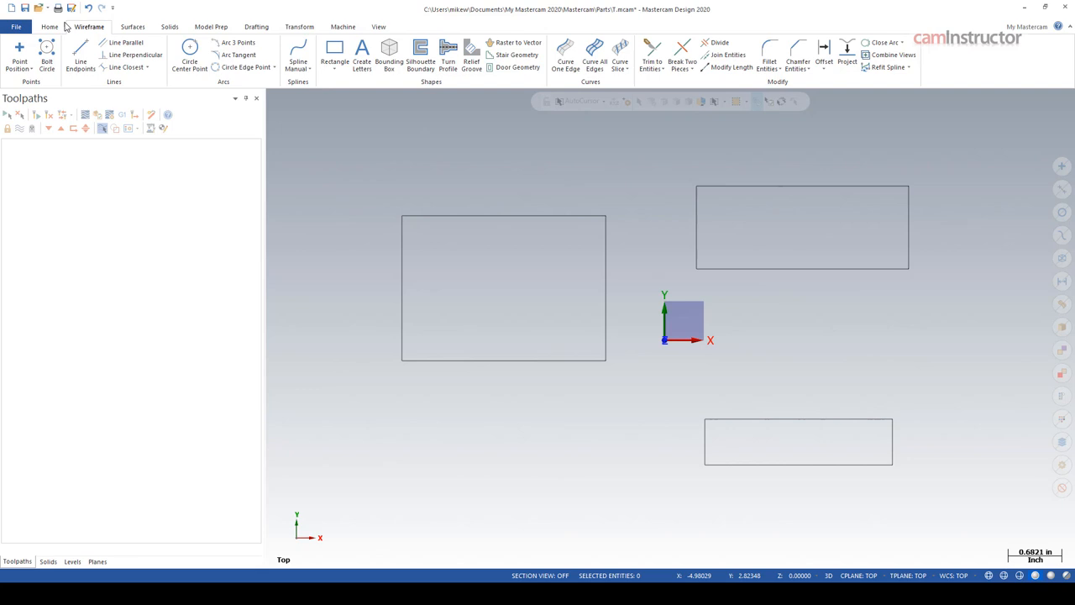
click(48, 26)
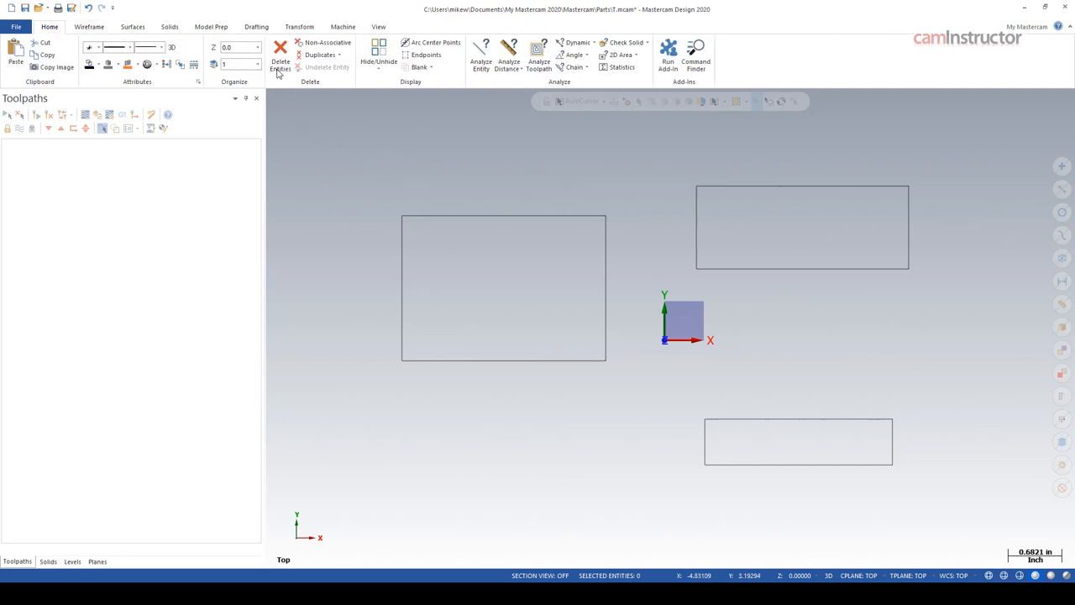
click(280, 61)
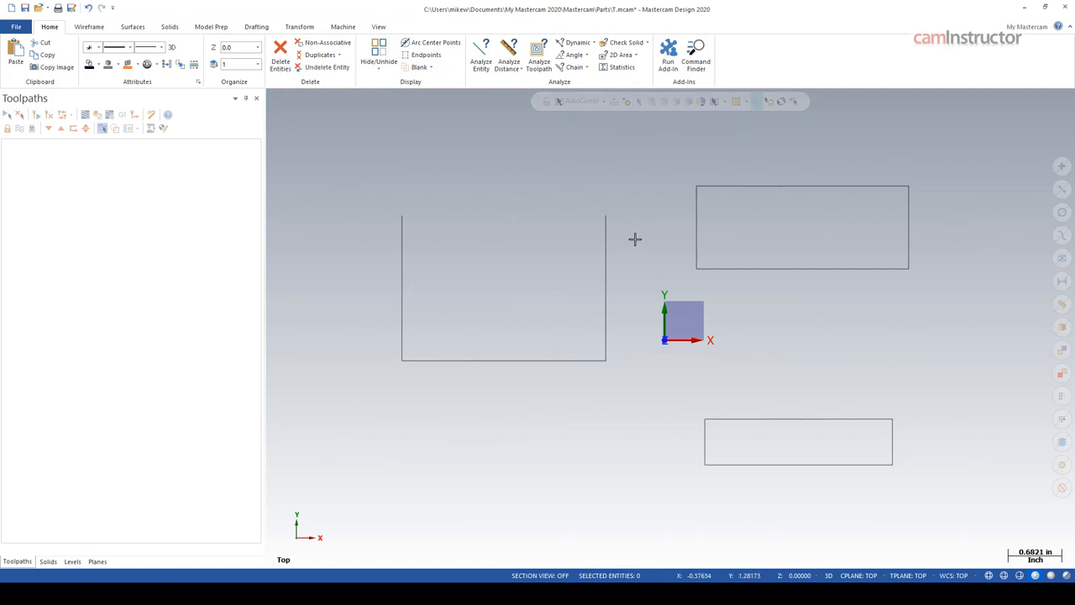
click(280, 55)
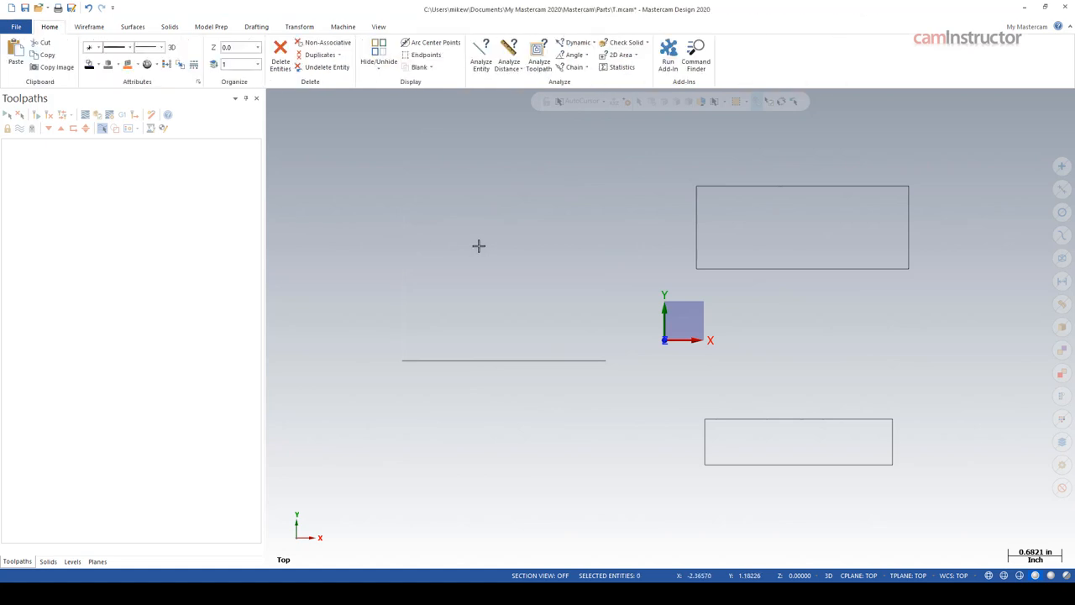
mouse_move(482, 239)
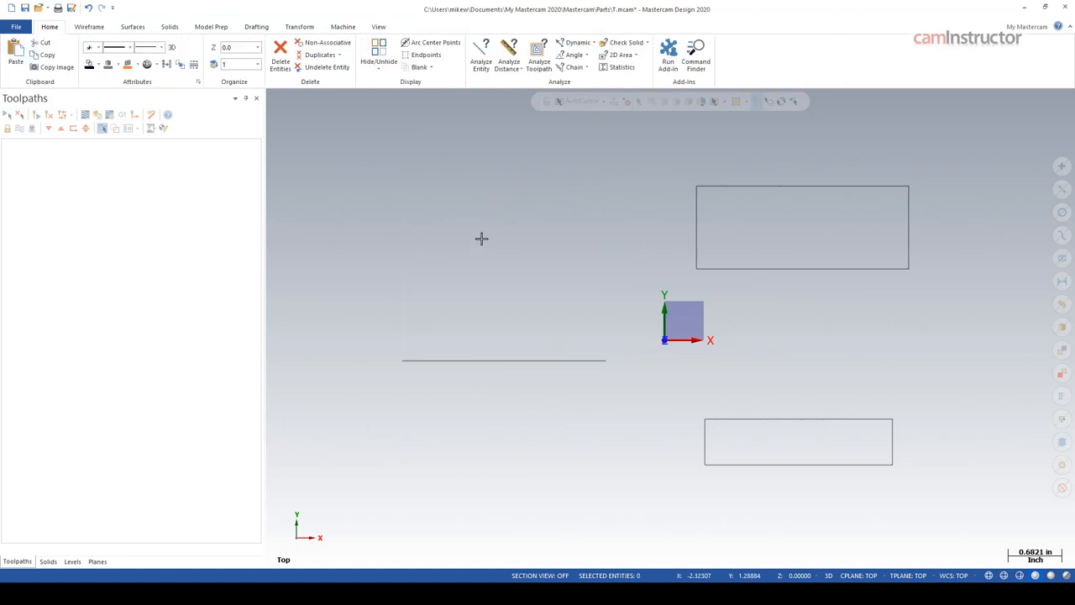
- Select a Mill machine and chain the upper right rectangle for a 2D contour
click(342, 26)
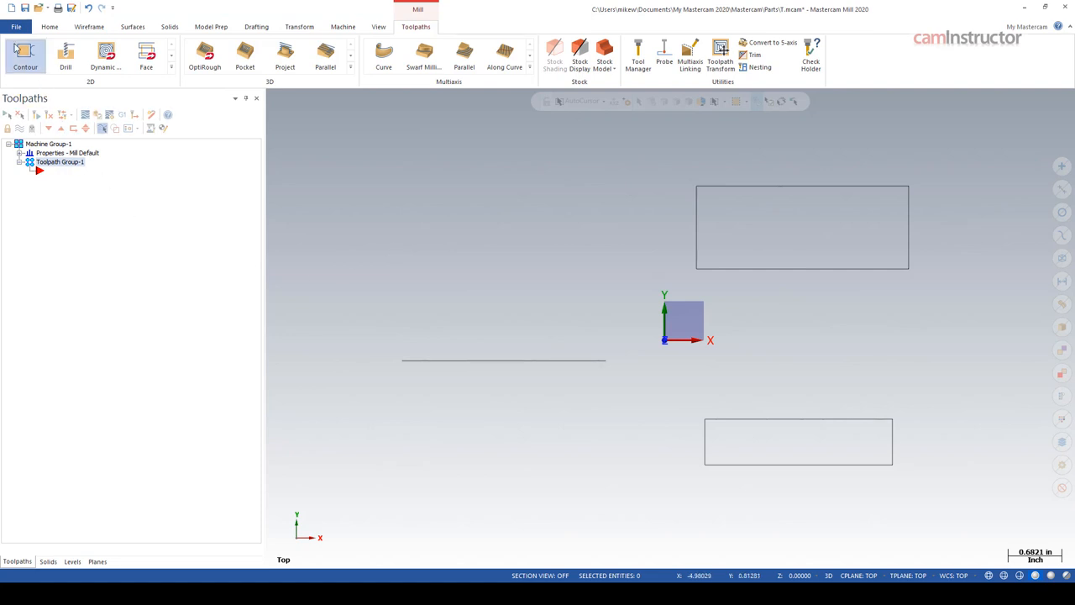
click(25, 55)
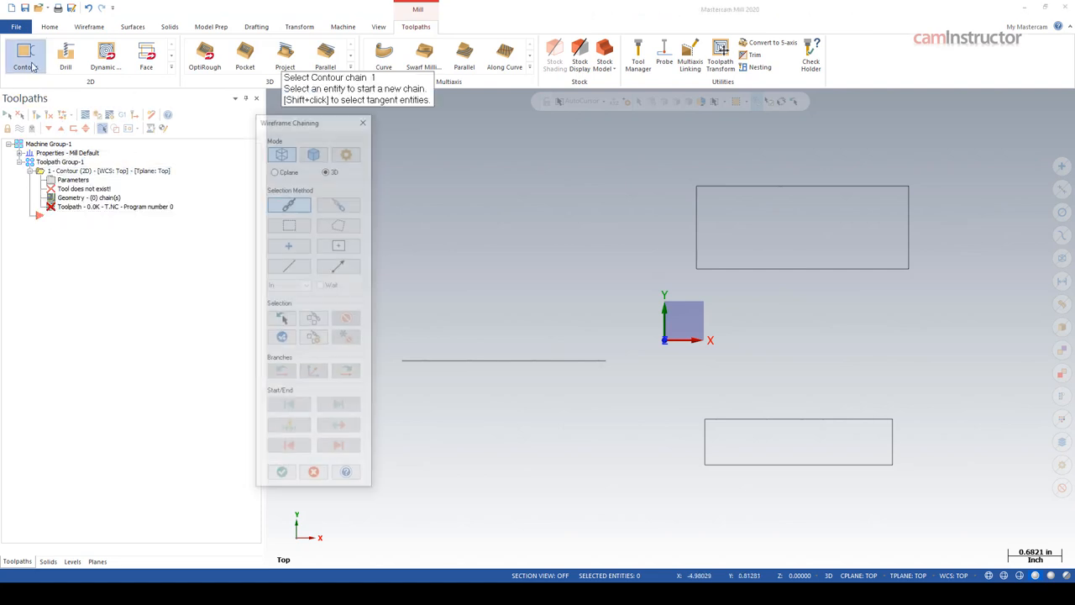
click(886, 186)
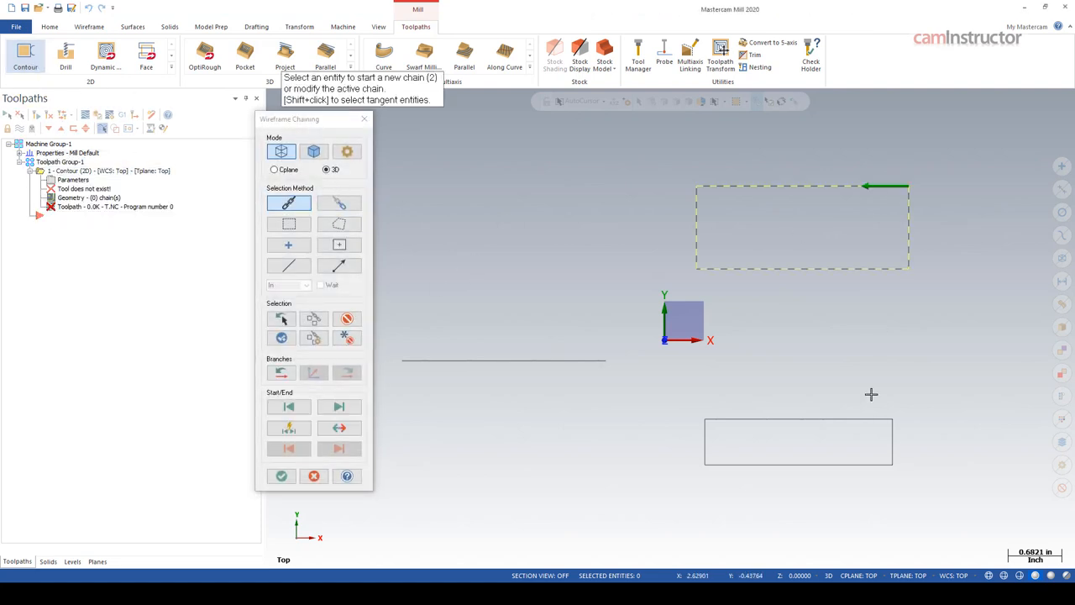
click(281, 476)
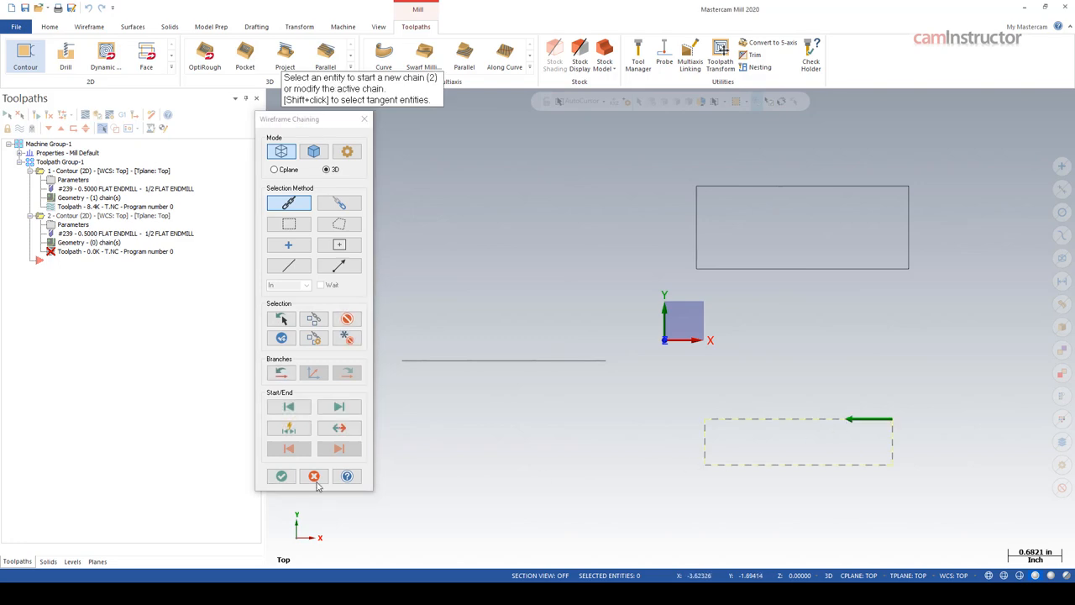
- Chain the lower rectangle for a repeated contour, accept the parameters, and view the CMTS website
click(282, 476)
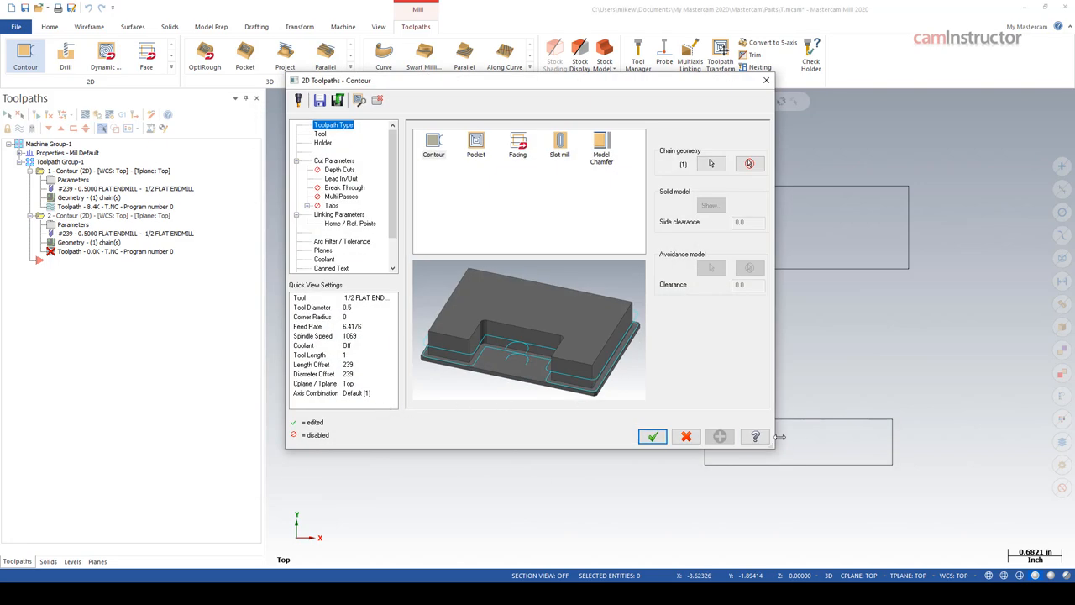
click(653, 436)
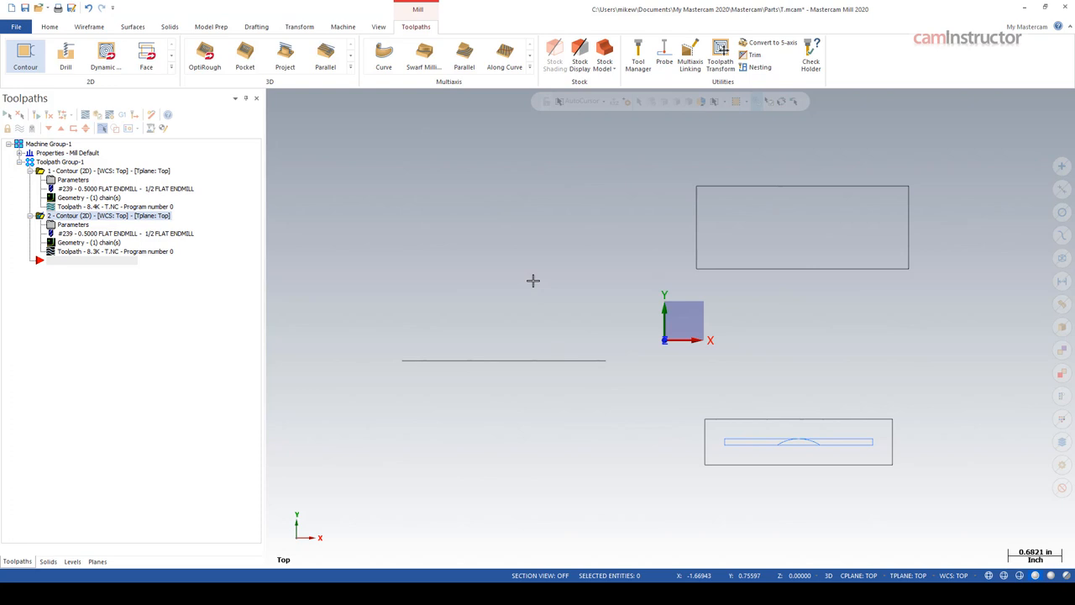
mouse_move(527, 278)
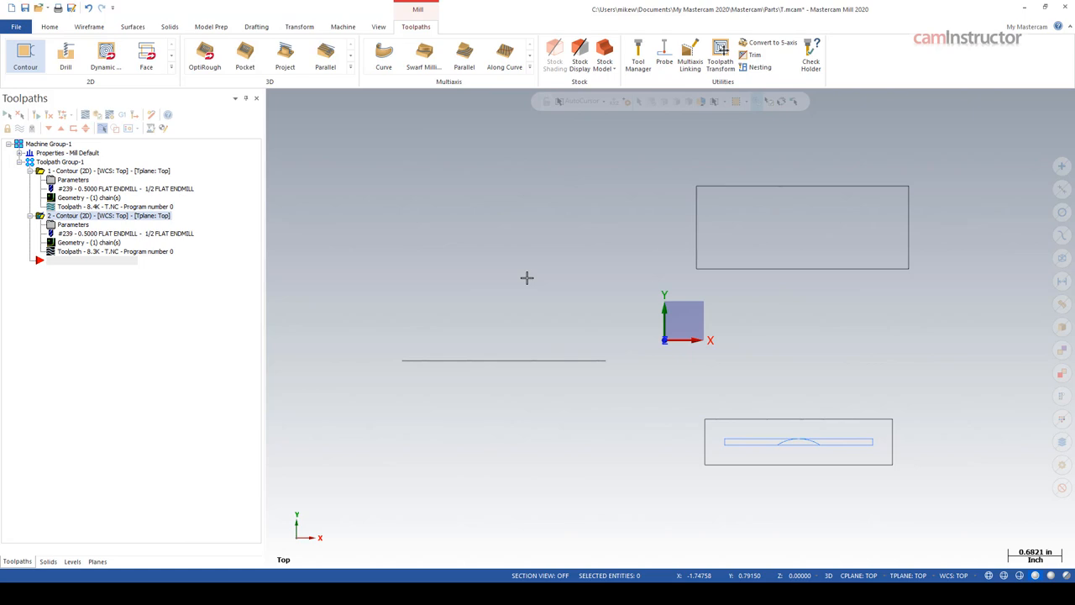
click(177, 9)
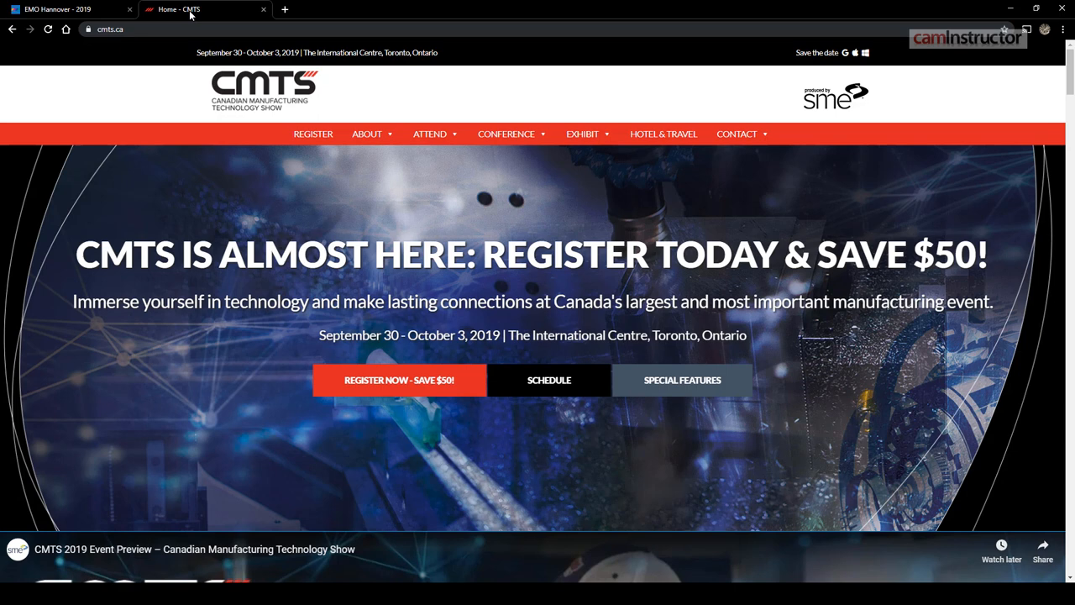
mouse_move(233, 111)
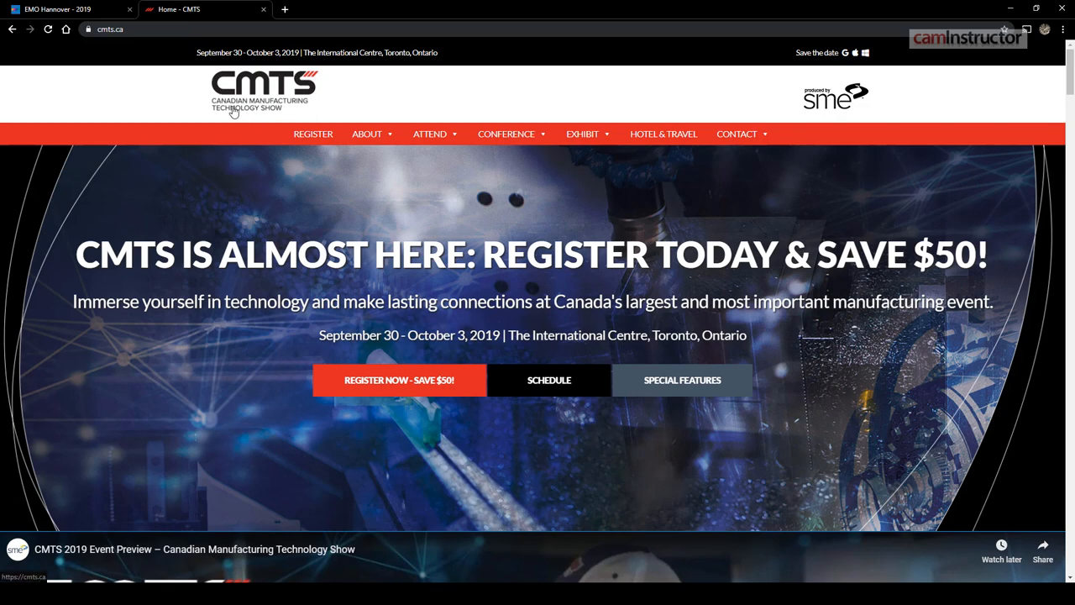
- Switch Chrome from the CMTS site to the EMO Hannover 2019 tab
click(56, 9)
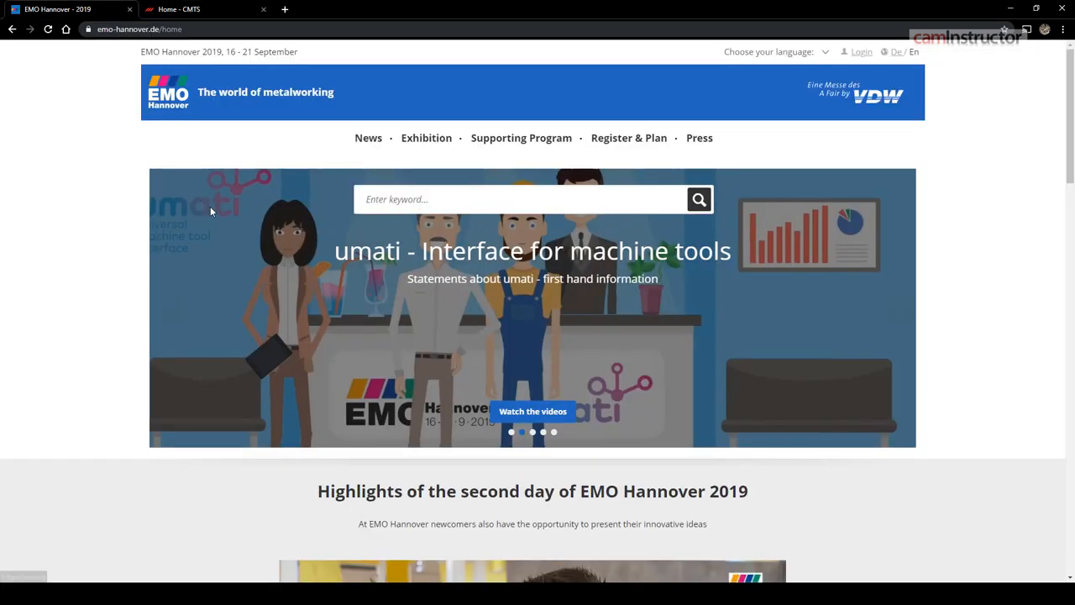
mouse_move(108, 150)
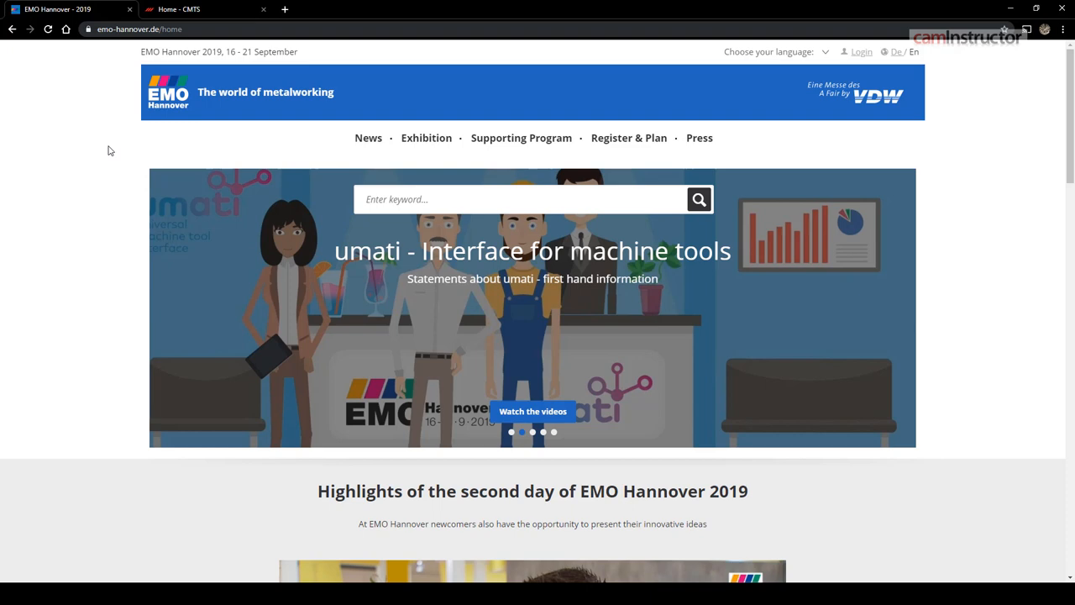
mouse_move(126, 134)
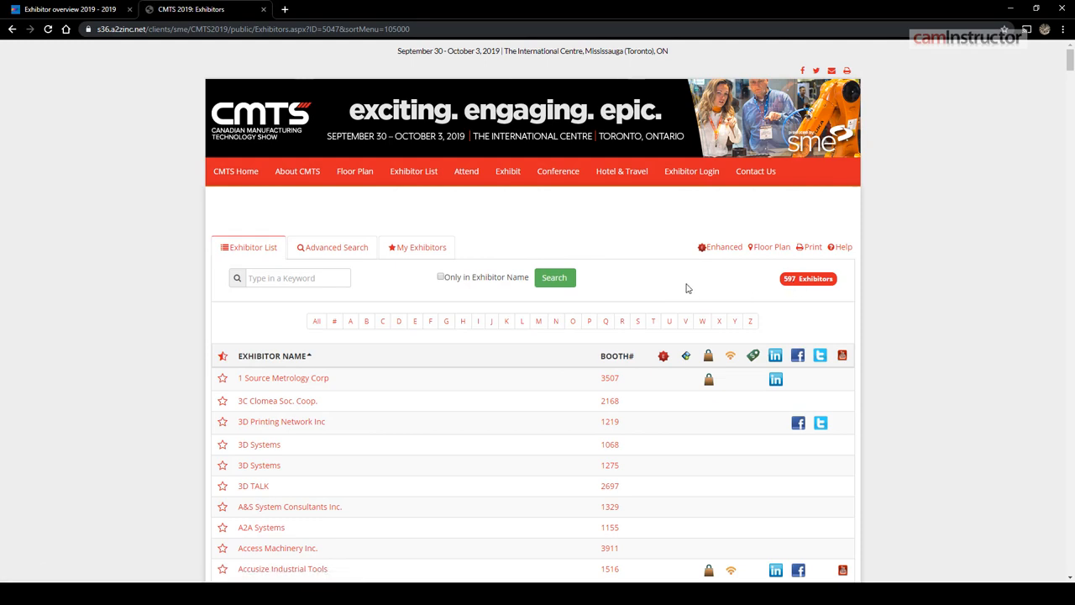
mouse_move(861, 364)
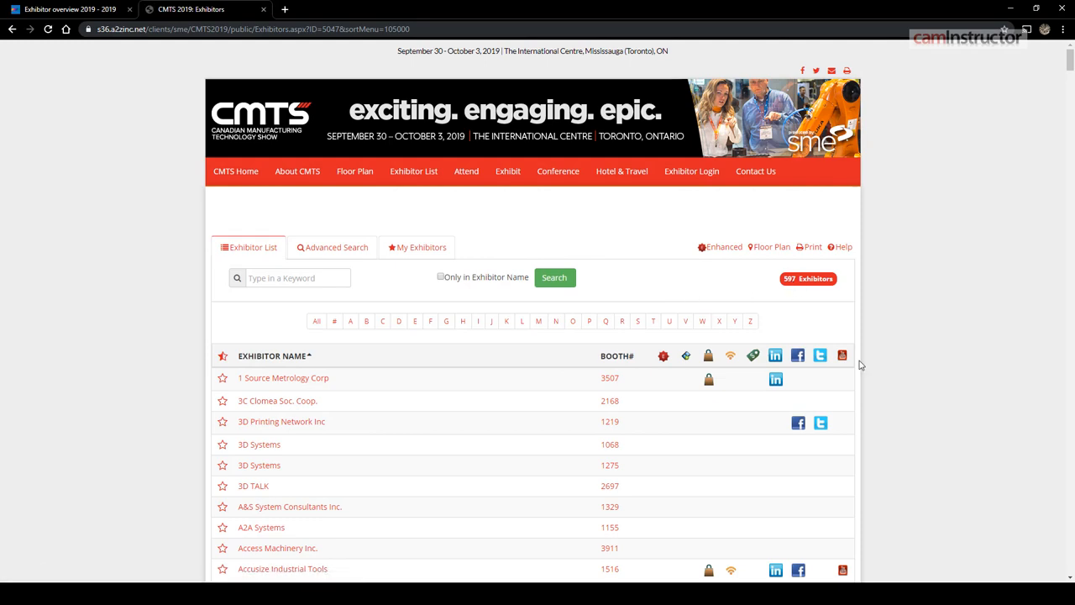
mouse_move(893, 385)
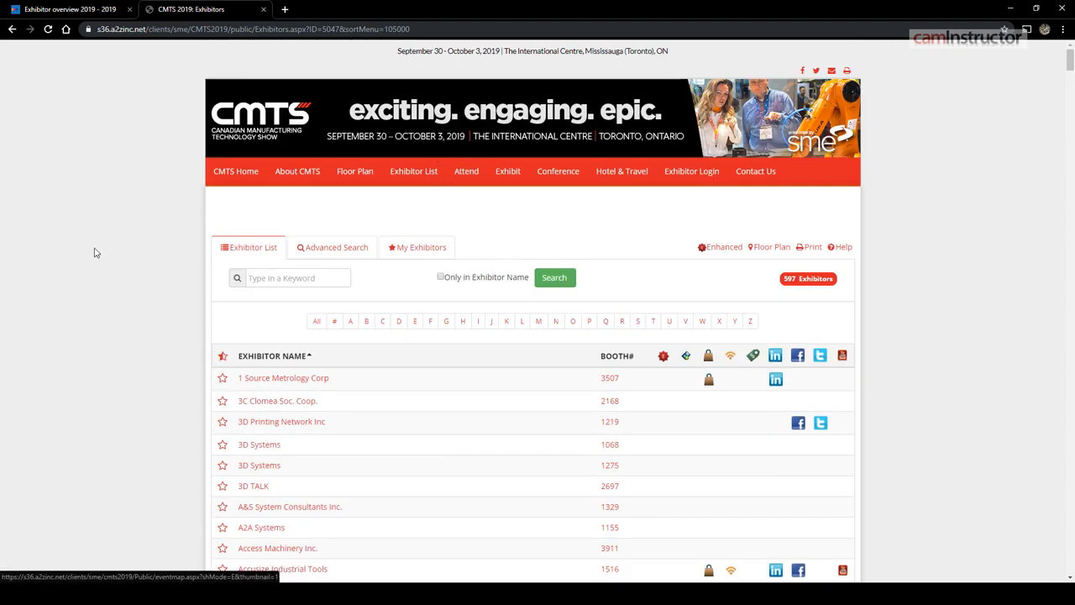
mouse_move(119, 239)
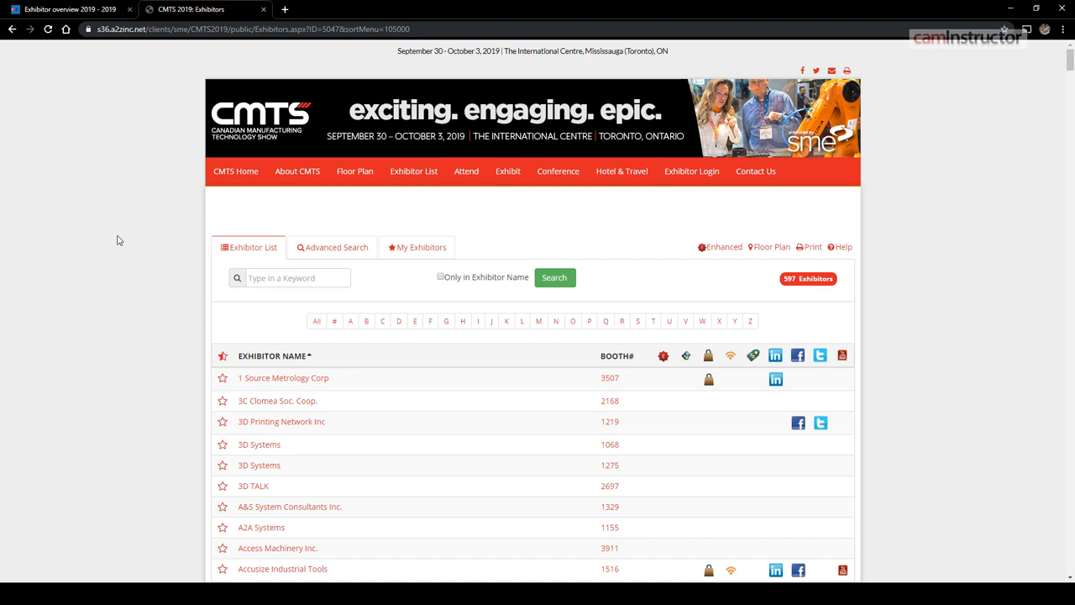
mouse_move(132, 271)
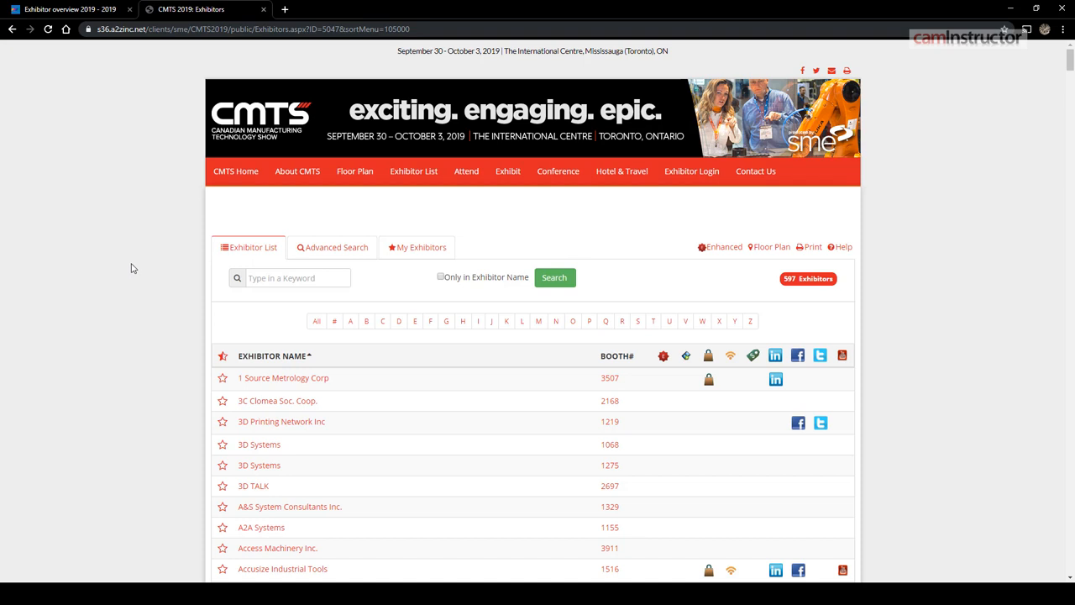
mouse_move(224, 99)
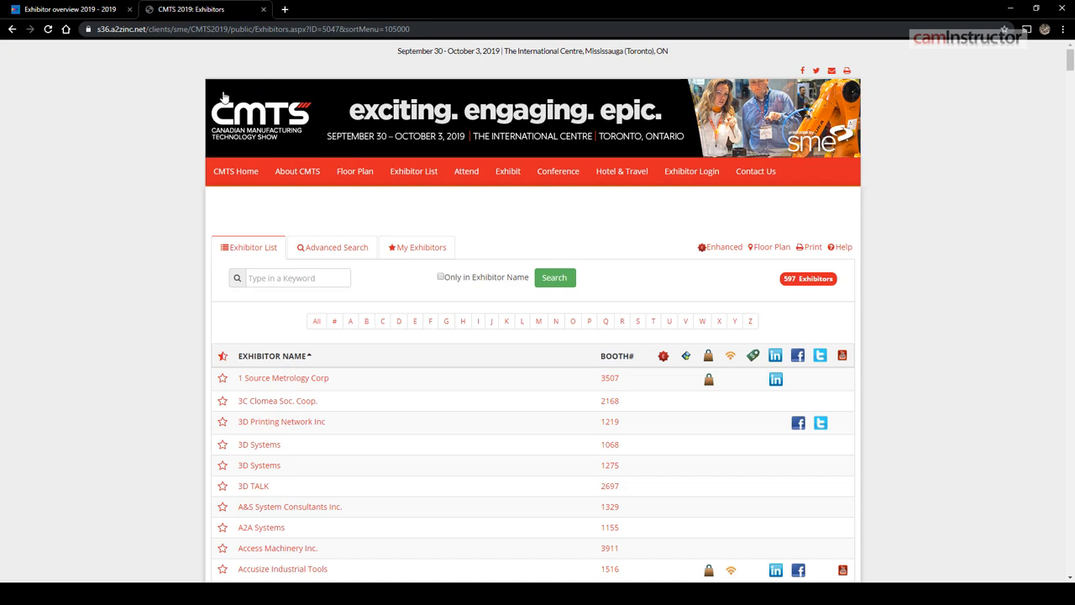